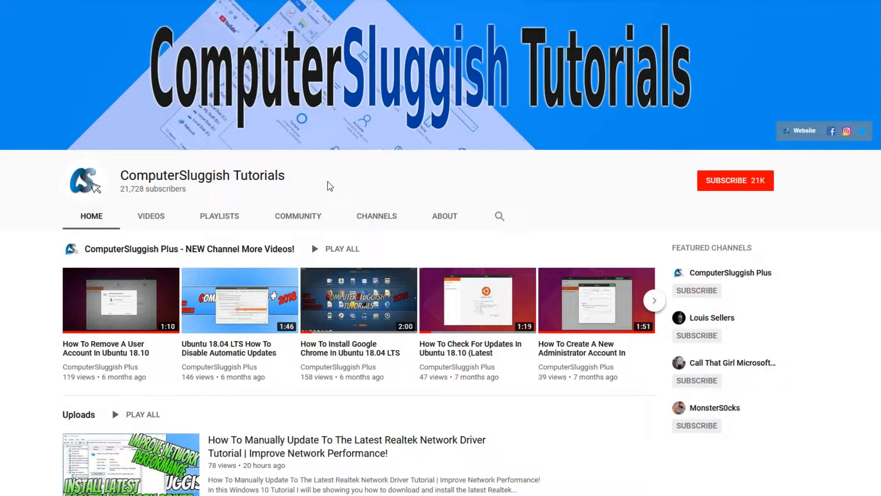
pyautogui.moveTo(628, 167)
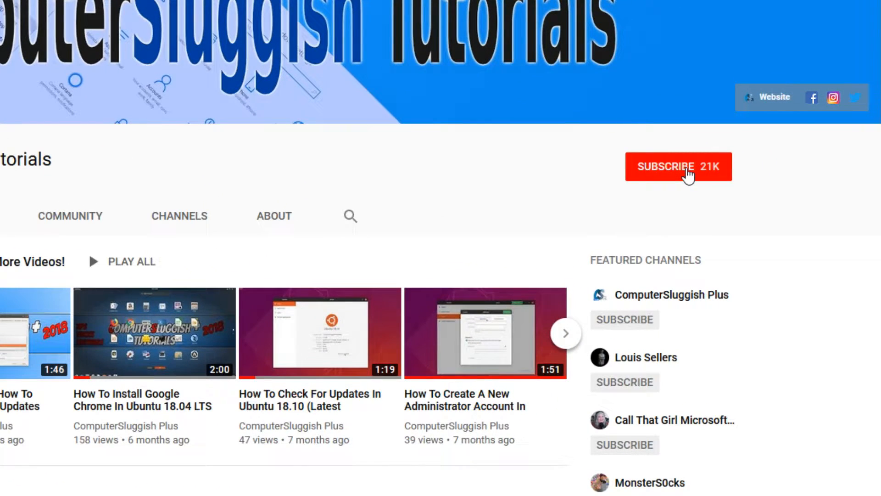
# Open a File Explorer window and bring up Folder Options from the View tab
pyautogui.click(678, 166)
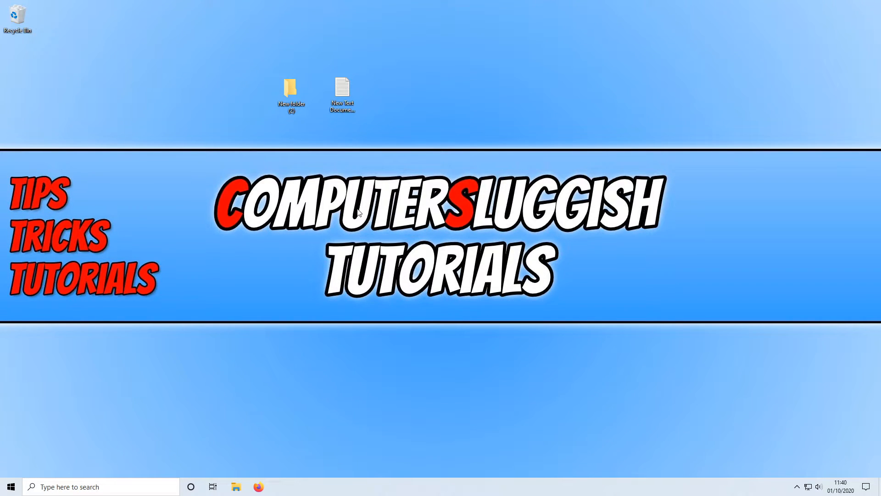
pyautogui.click(236, 486)
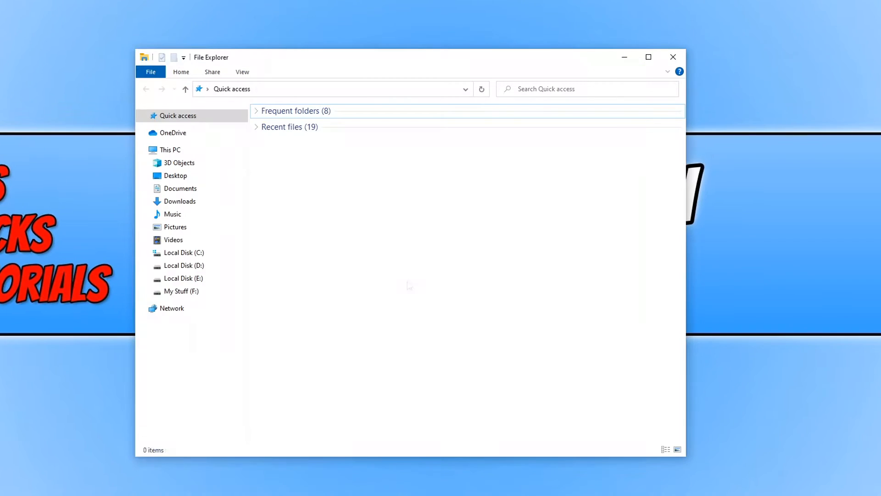
pyautogui.click(242, 72)
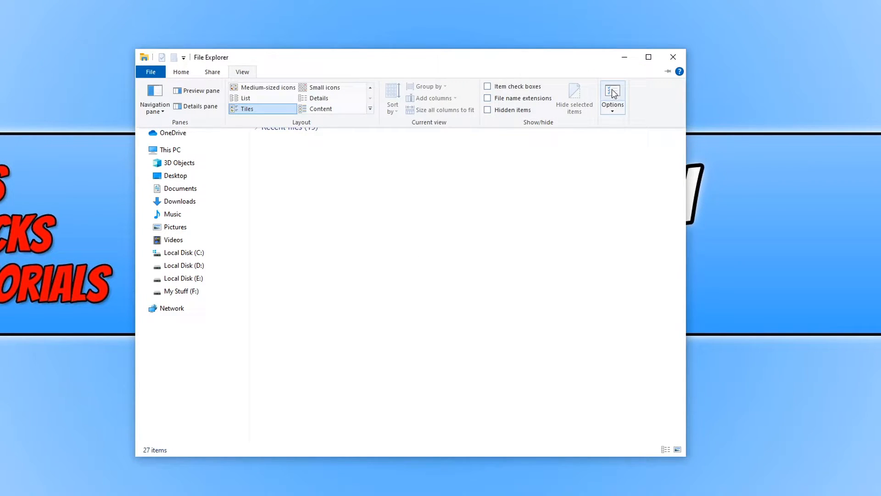
pyautogui.click(613, 99)
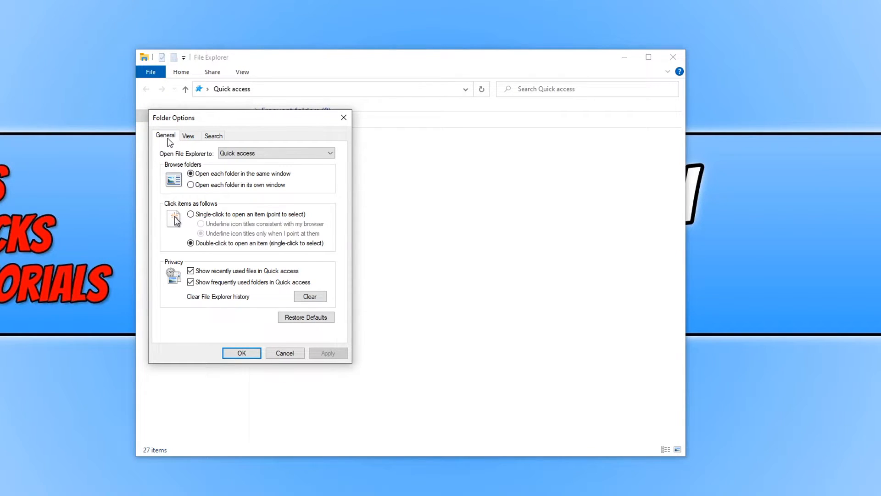
pyautogui.moveTo(212, 215)
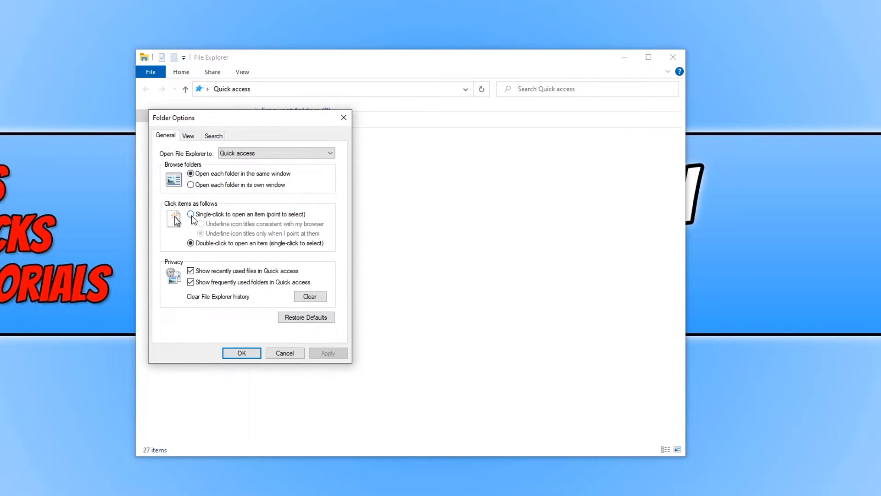
# Choose 'Single-click to open an item' with 'Underline icon titles only when I point at them', then apply
pyautogui.click(191, 214)
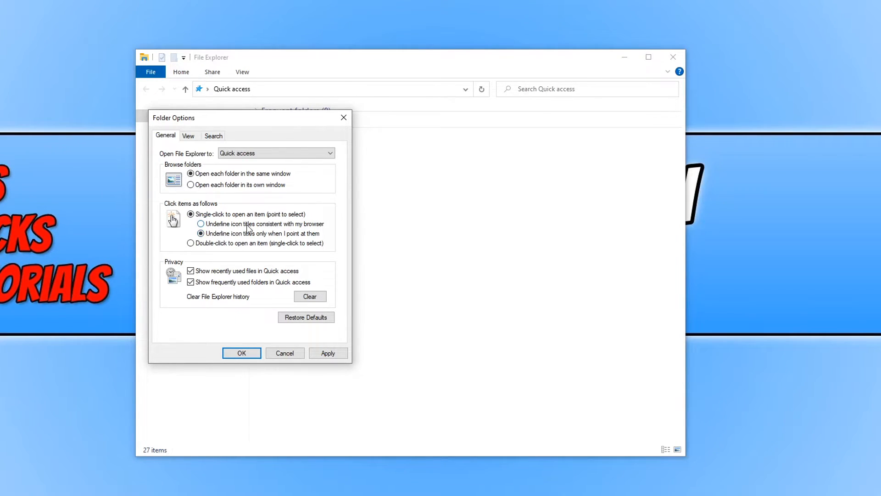
pyautogui.click(201, 233)
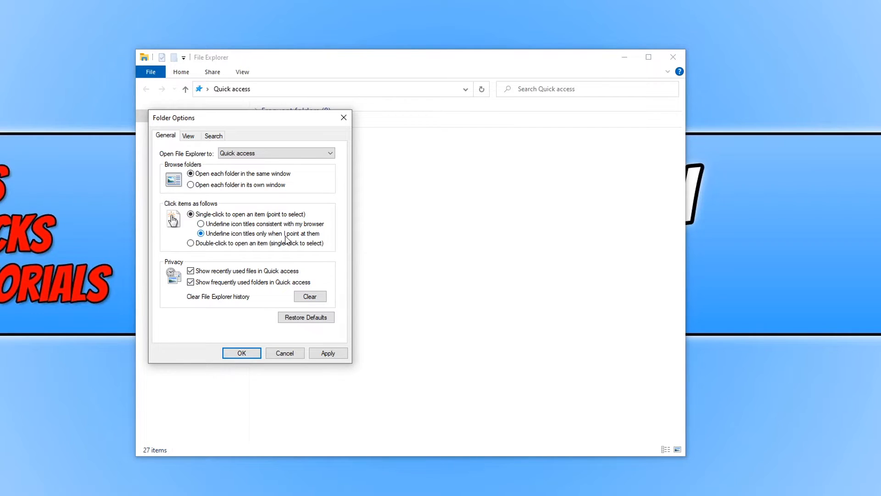
pyautogui.moveTo(259, 242)
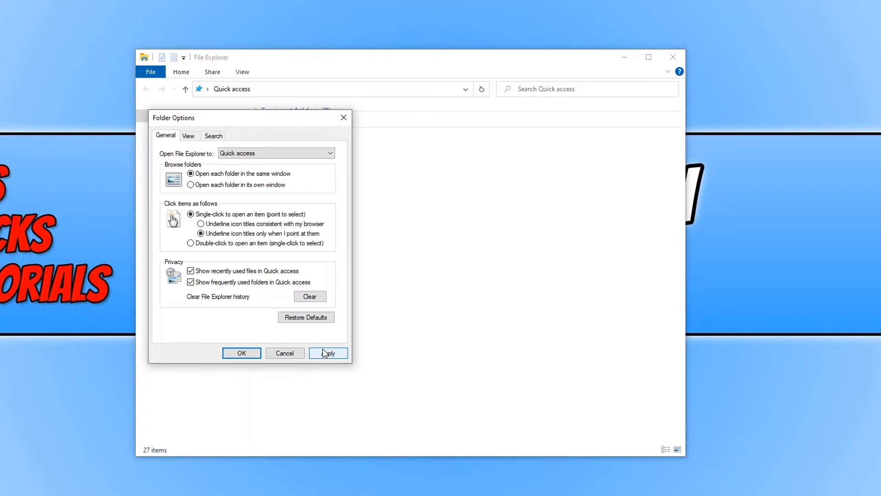
pyautogui.click(328, 353)
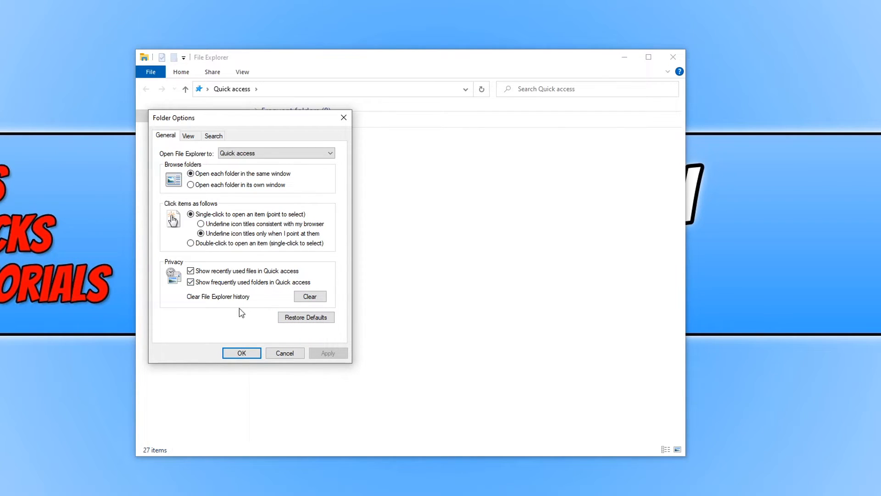
pyautogui.click(241, 353)
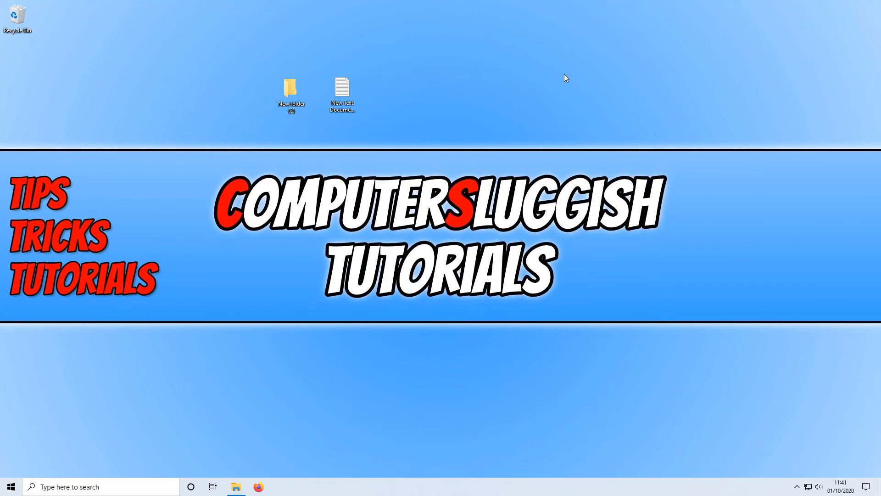
# Open New Text Document (2) from the desktop in Notepad
pyautogui.click(341, 90)
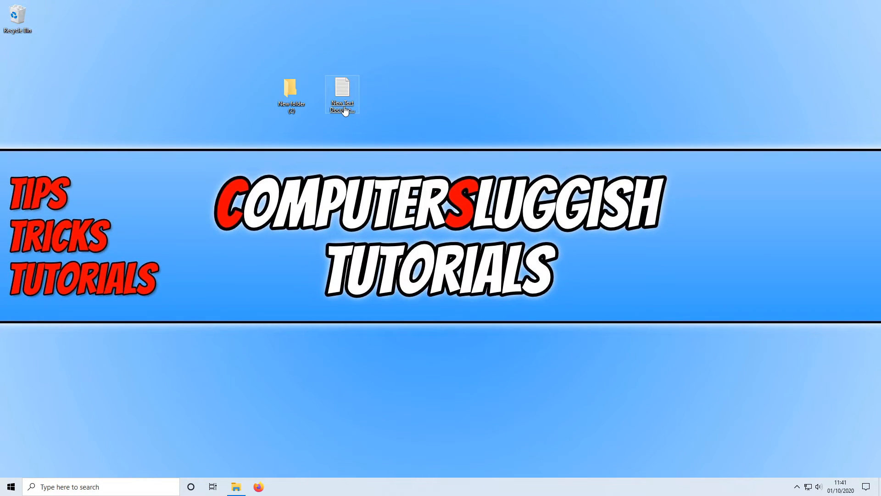
pyautogui.doubleClick(342, 90)
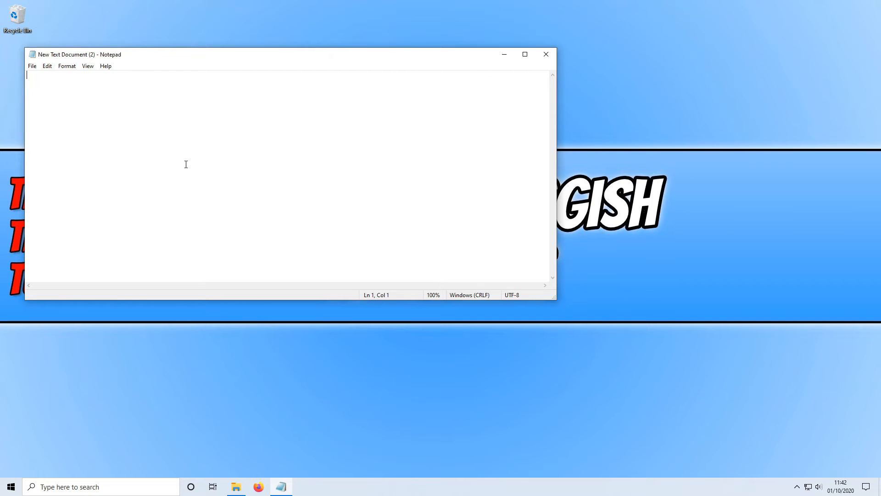
pyautogui.moveTo(264, 210)
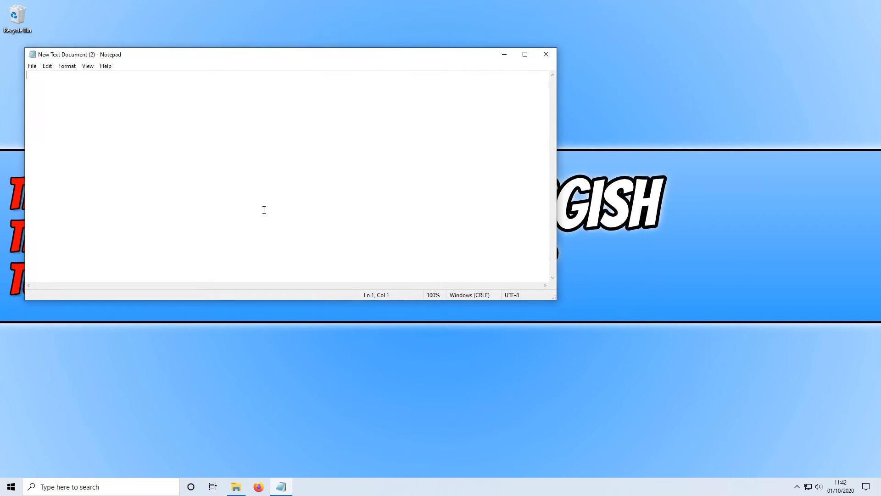